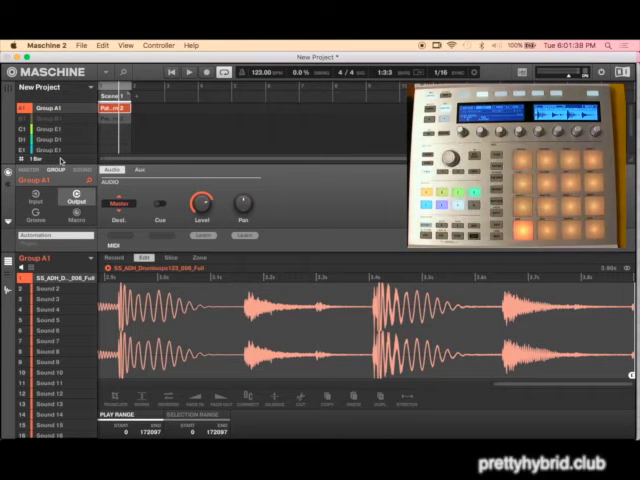
- Enter Slice mode in the Sampling tab for the loaded kick-drum sample
{"action": "left_click", "coordinate": [170, 258]}
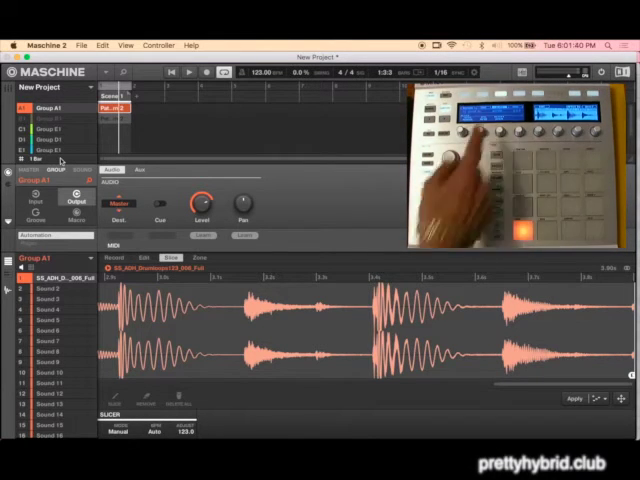